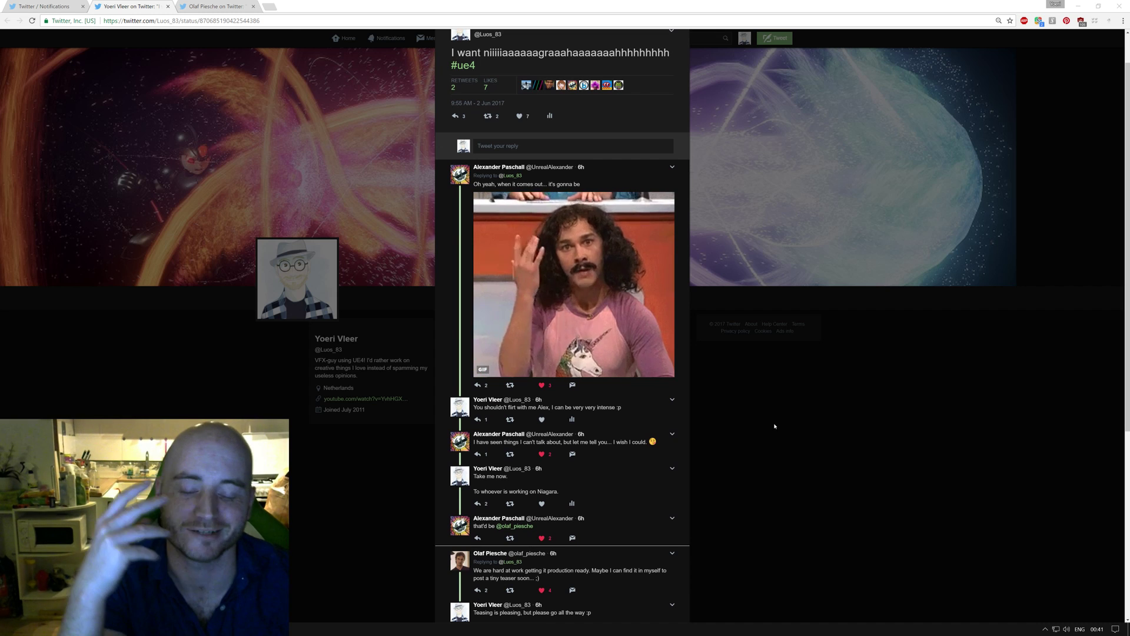
{"action": "scroll", "scroll_direction": "down", "scroll_amount": 3}
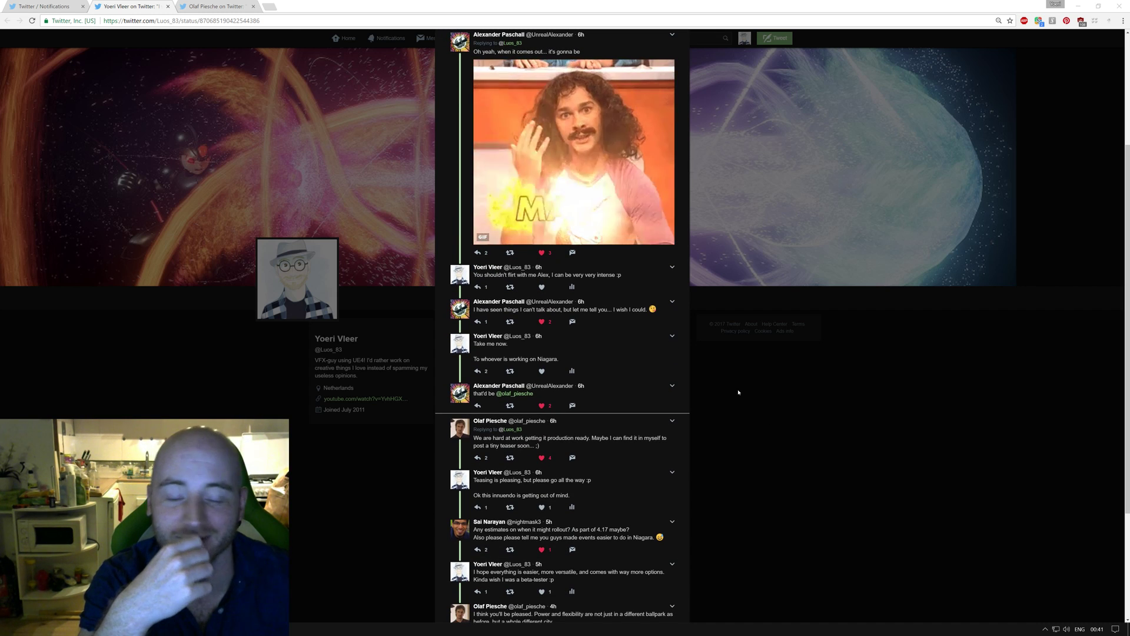
{"action": "scroll", "scroll_direction": "down", "scroll_amount": 3}
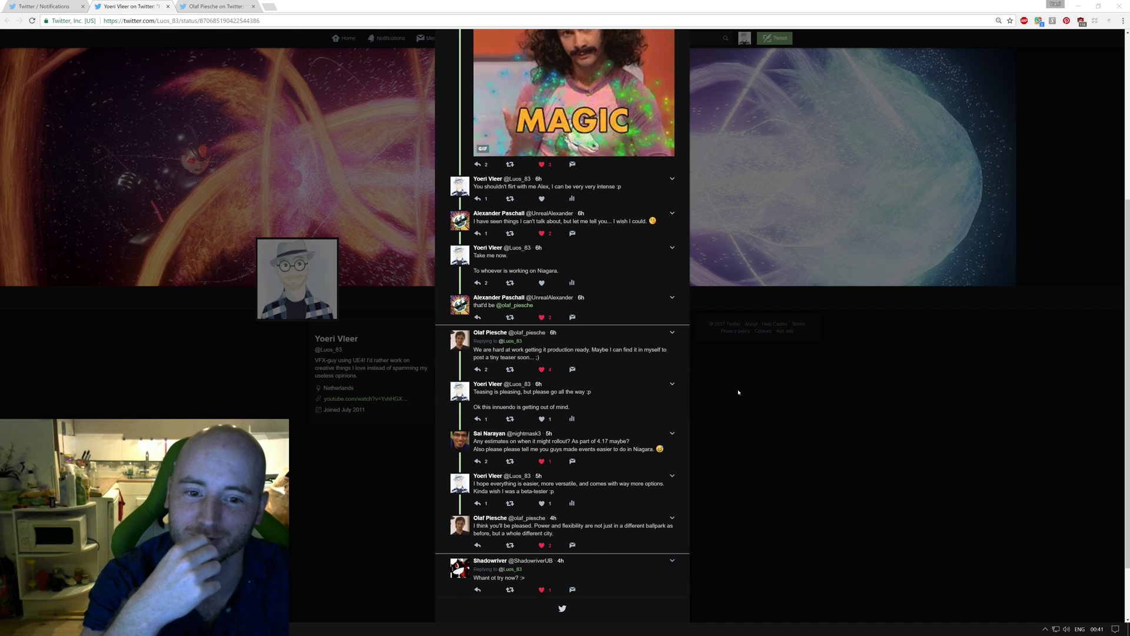
{"action": "scroll", "scroll_direction": "down", "scroll_amount": 3}
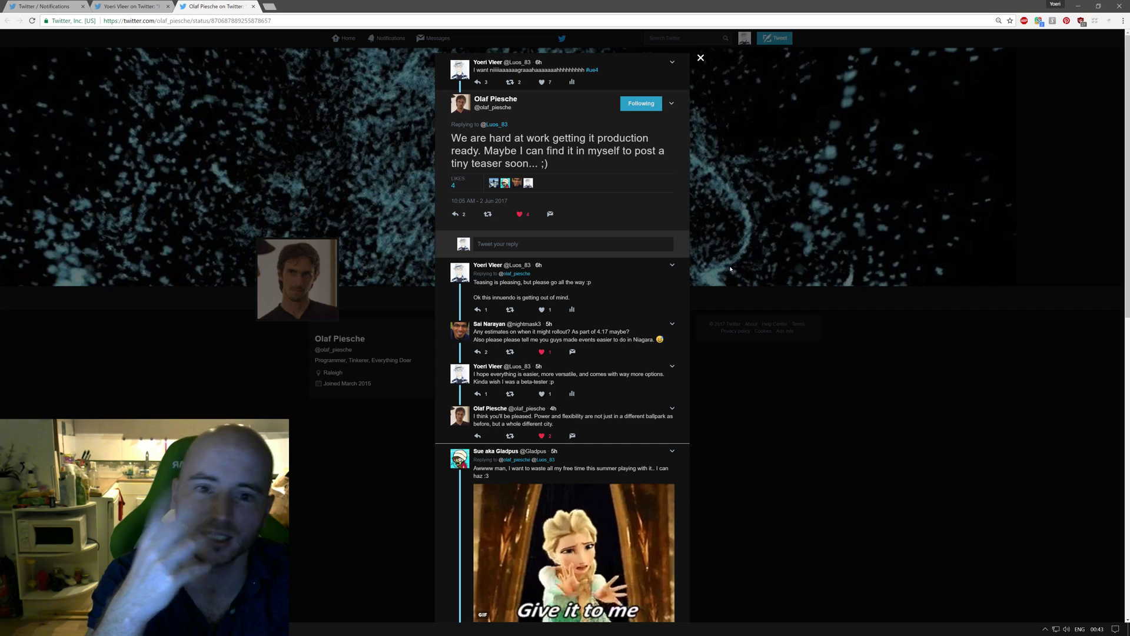
{"action": "mouse_move", "coordinate": [601, 297]}
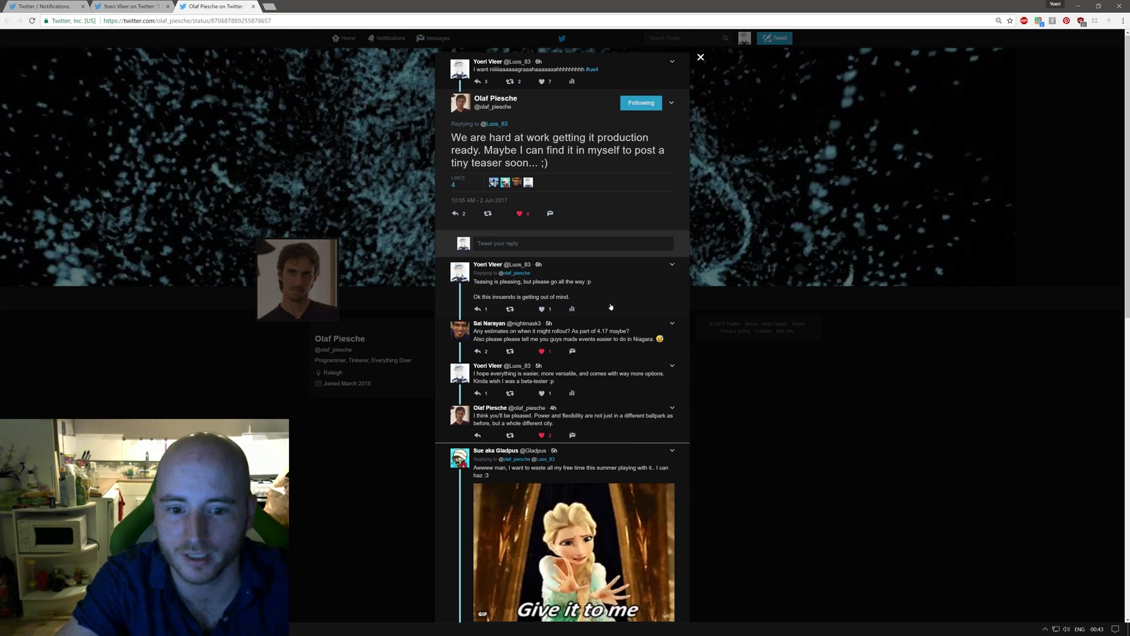
{"action": "scroll", "scroll_direction": "down", "scroll_amount": 3}
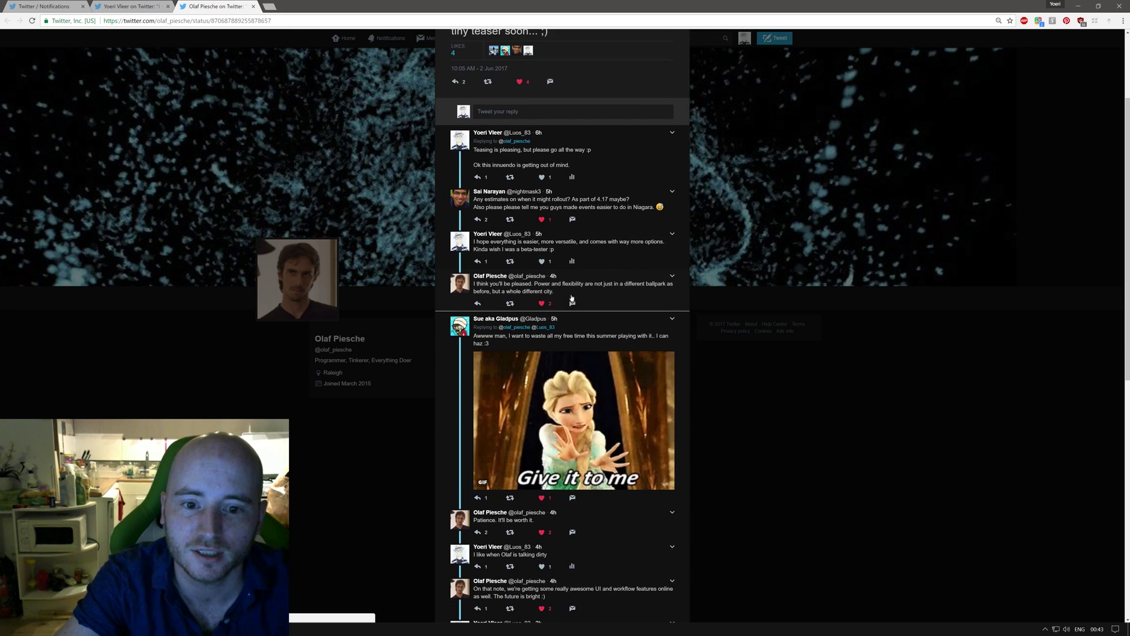
{"action": "scroll", "scroll_direction": "down", "scroll_amount": 3}
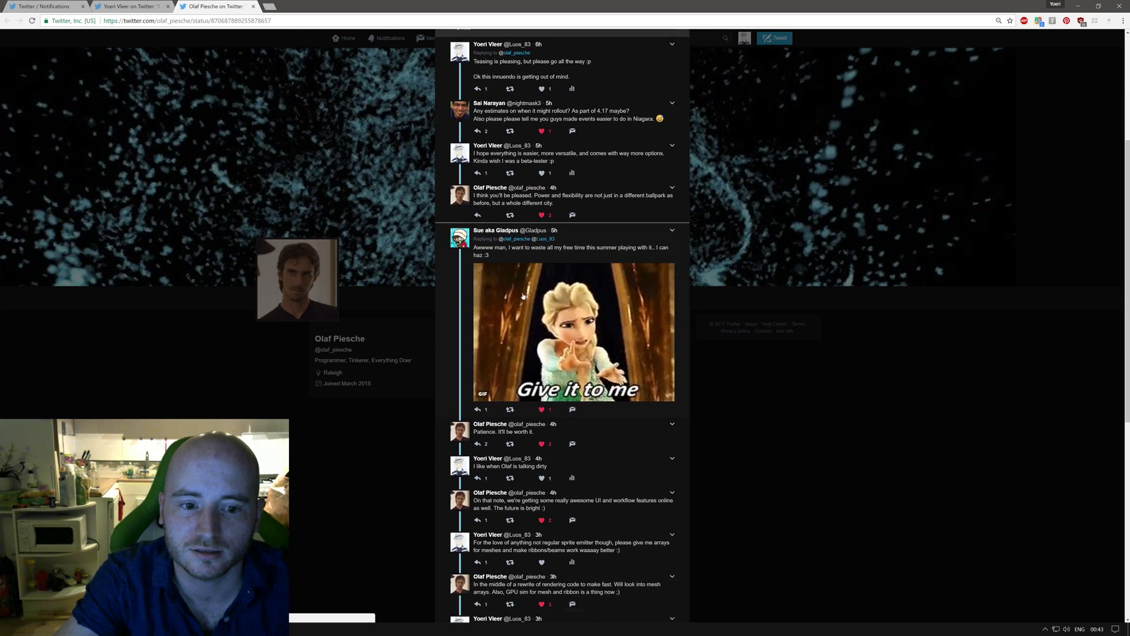
{"action": "scroll", "scroll_direction": "down", "scroll_amount": 3}
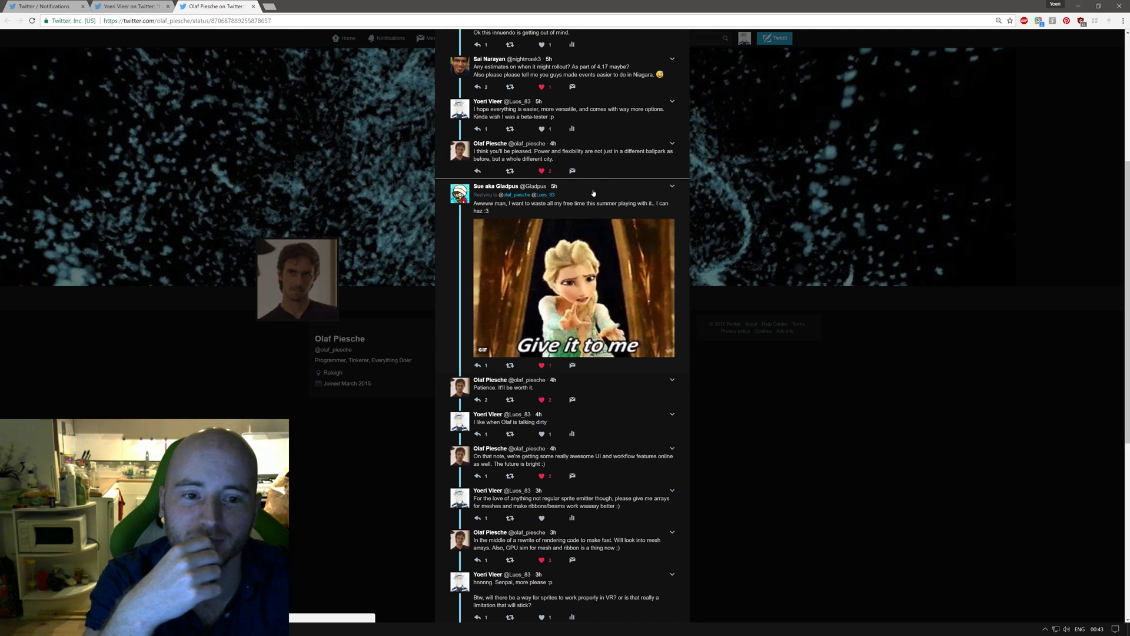
{"action": "scroll", "scroll_direction": "down", "scroll_amount": 3}
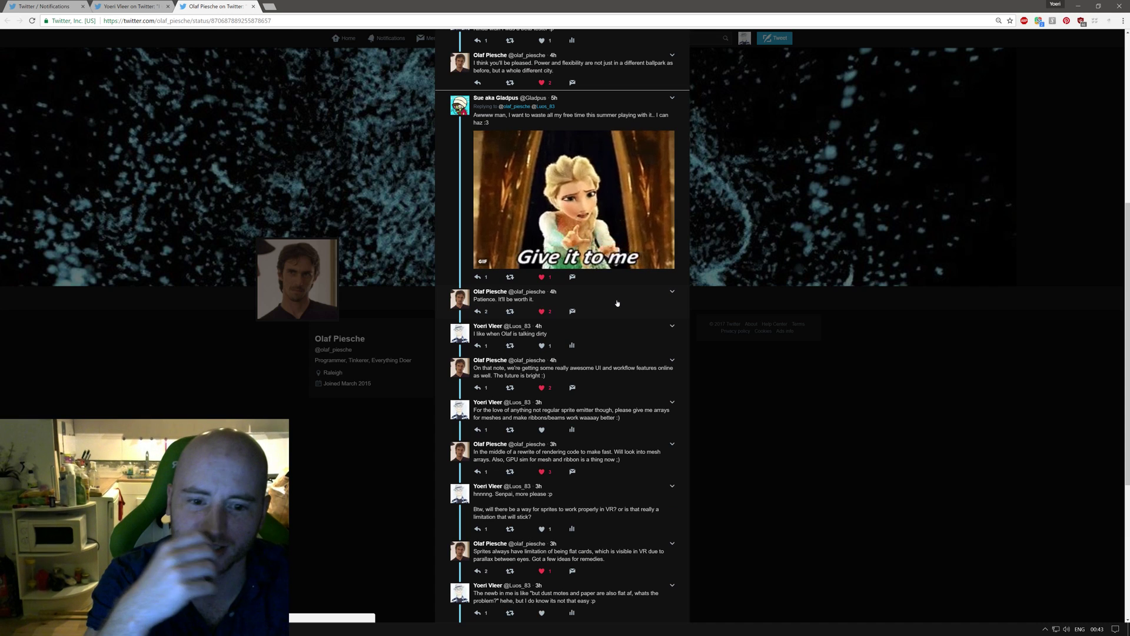
{"action": "scroll", "scroll_direction": "down", "scroll_amount": 3}
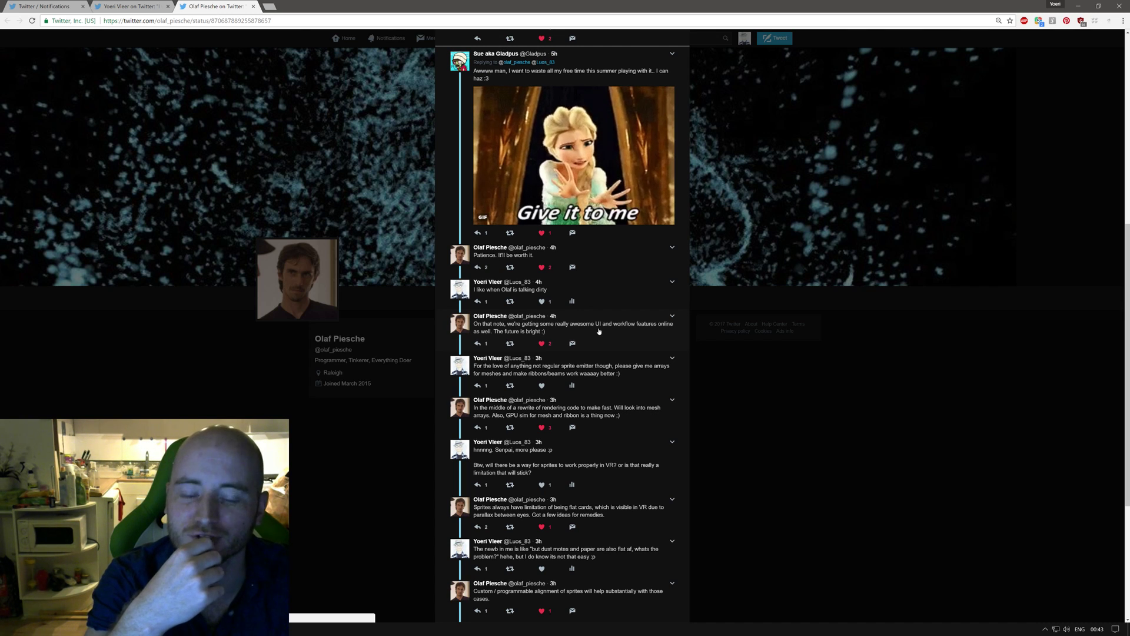
{"action": "scroll", "scroll_direction": "down", "scroll_amount": 3}
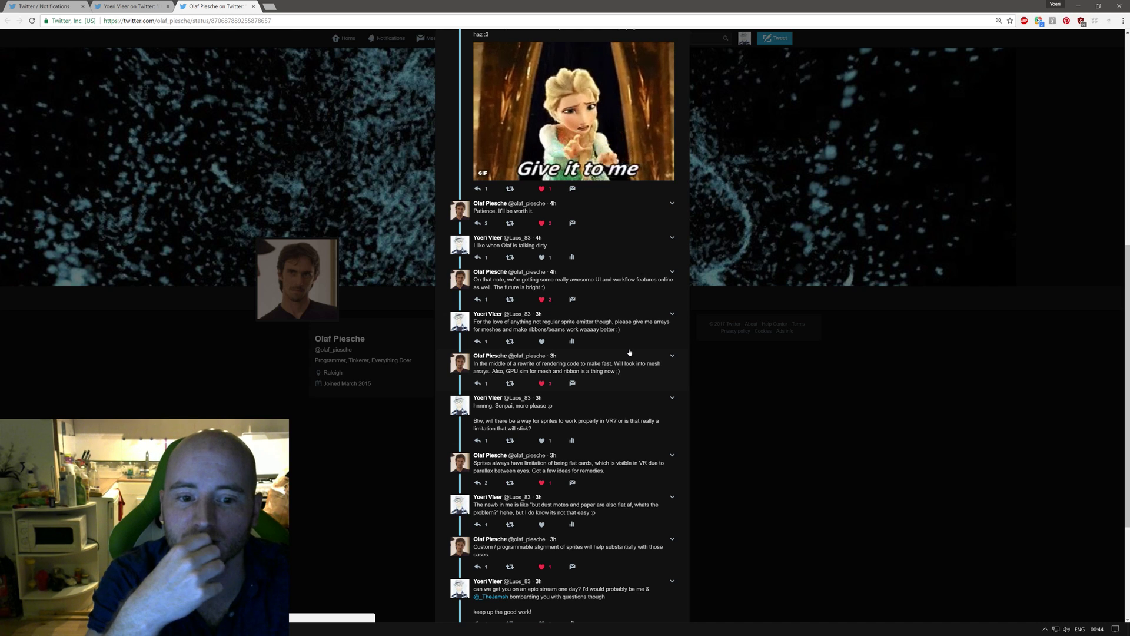
{"action": "mouse_move", "coordinate": [653, 373]}
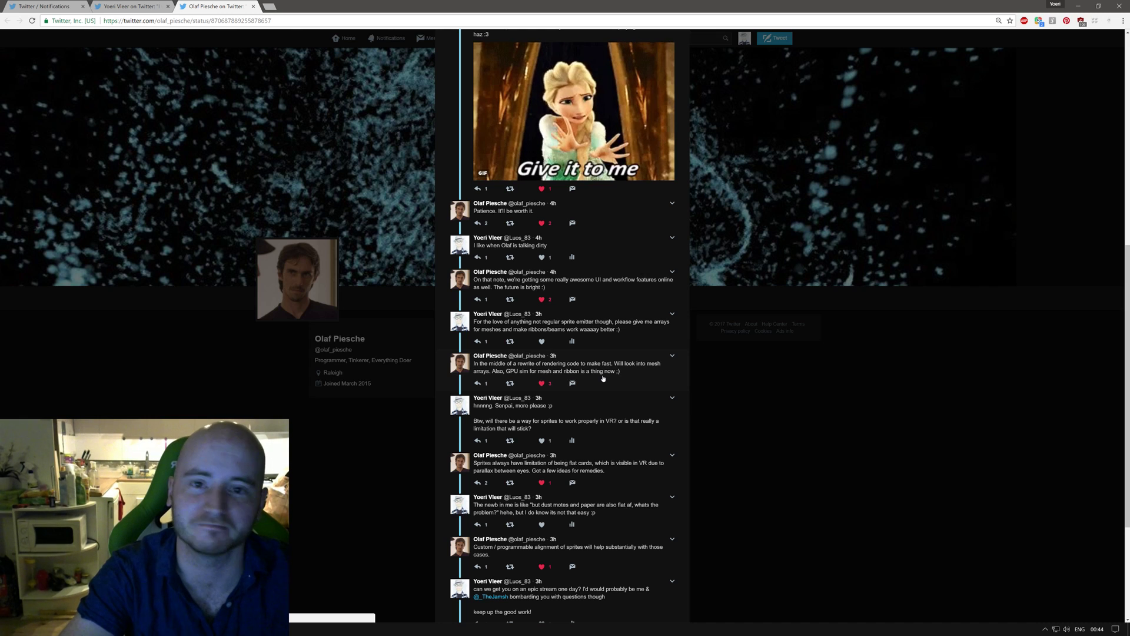
{"action": "scroll", "scroll_direction": "down", "scroll_amount": 3}
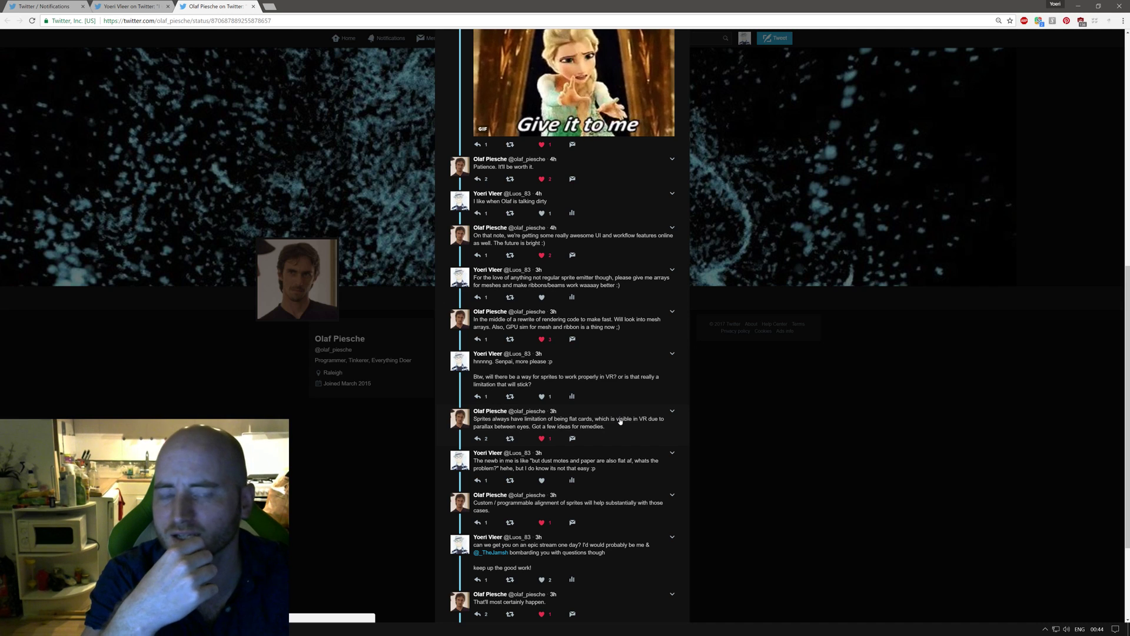
{"action": "scroll", "scroll_direction": "down", "scroll_amount": 3}
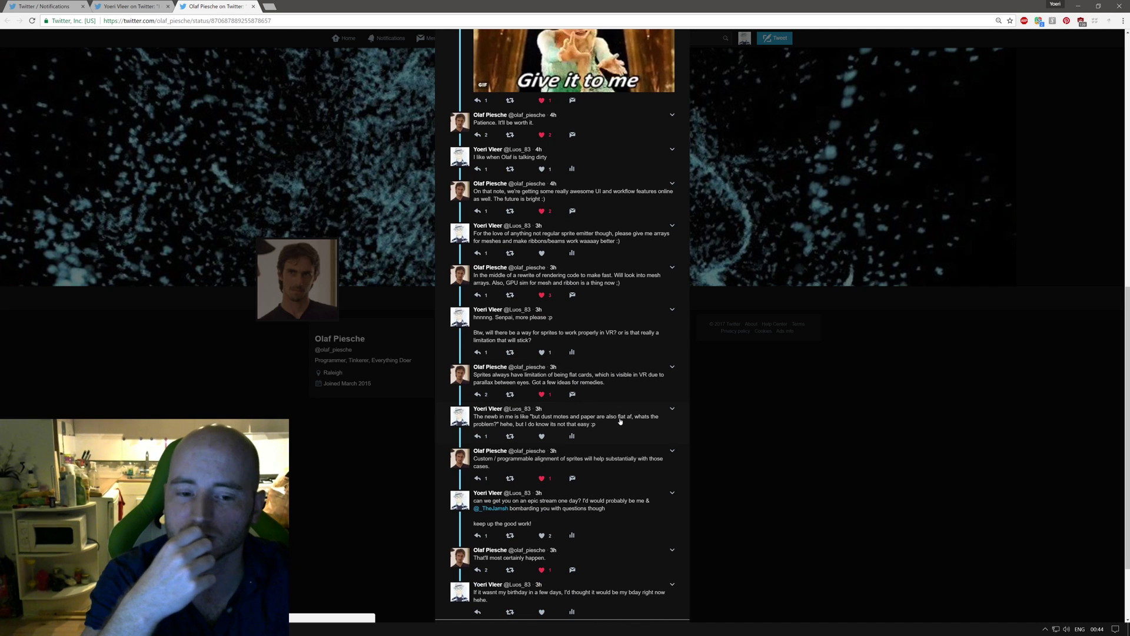
{"action": "scroll", "scroll_direction": "down", "scroll_amount": 3}
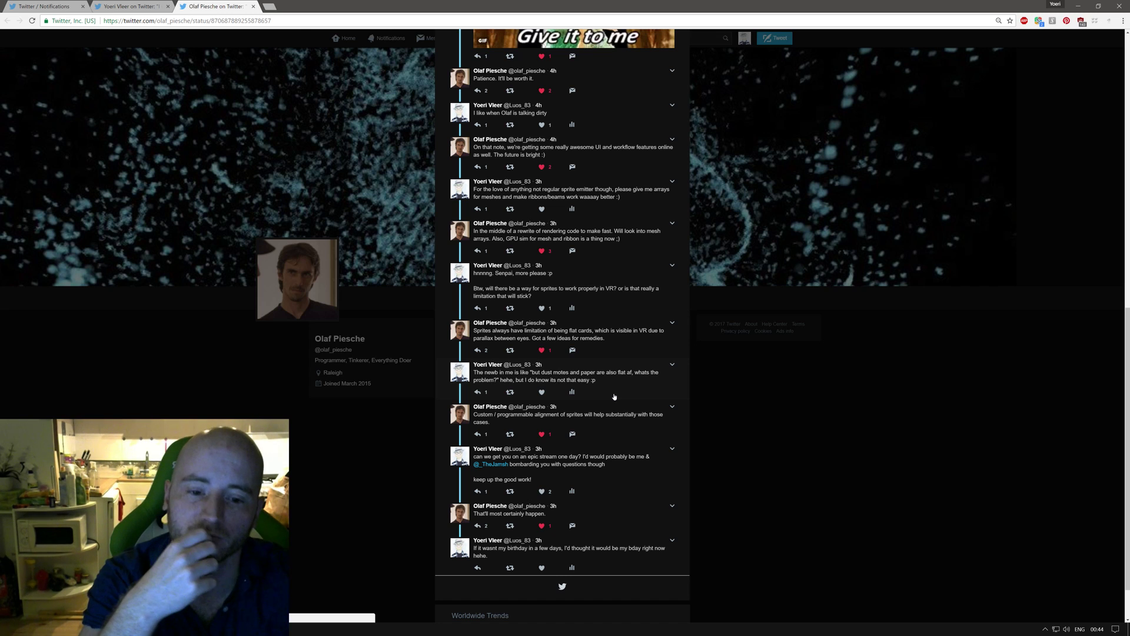
{"action": "scroll", "scroll_direction": "down", "scroll_amount": 3}
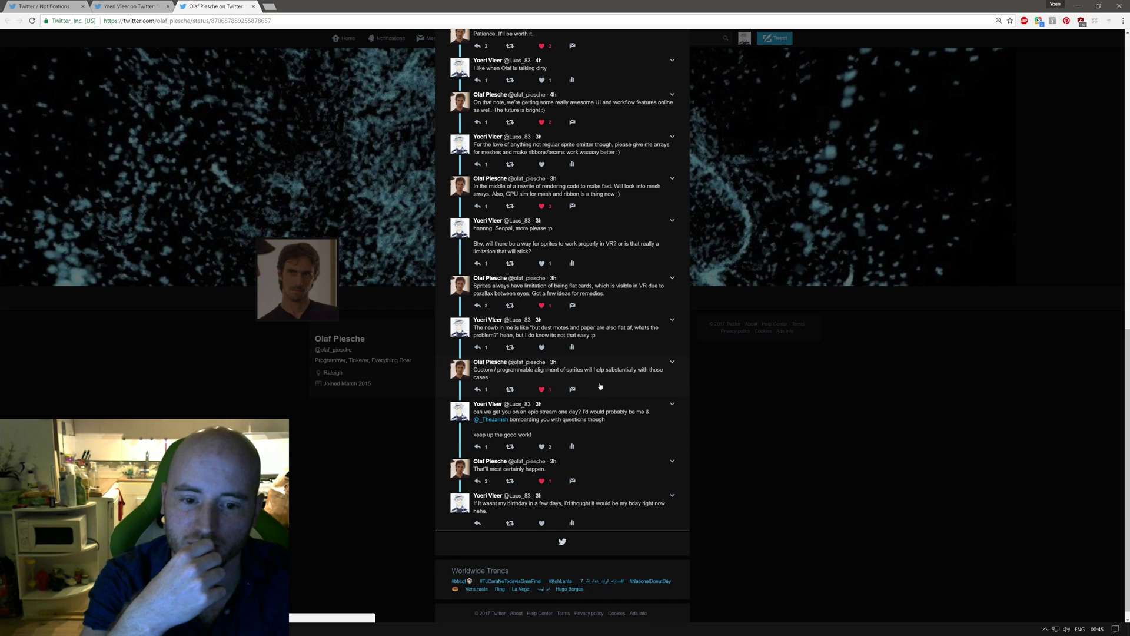
{"action": "scroll", "scroll_direction": "down", "scroll_amount": 3}
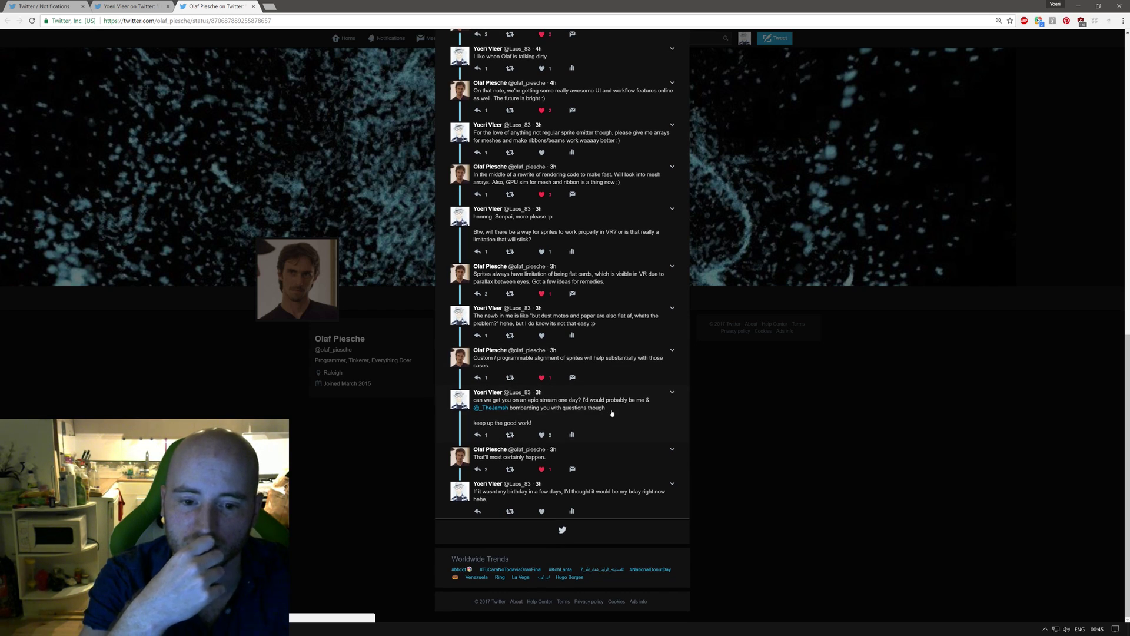